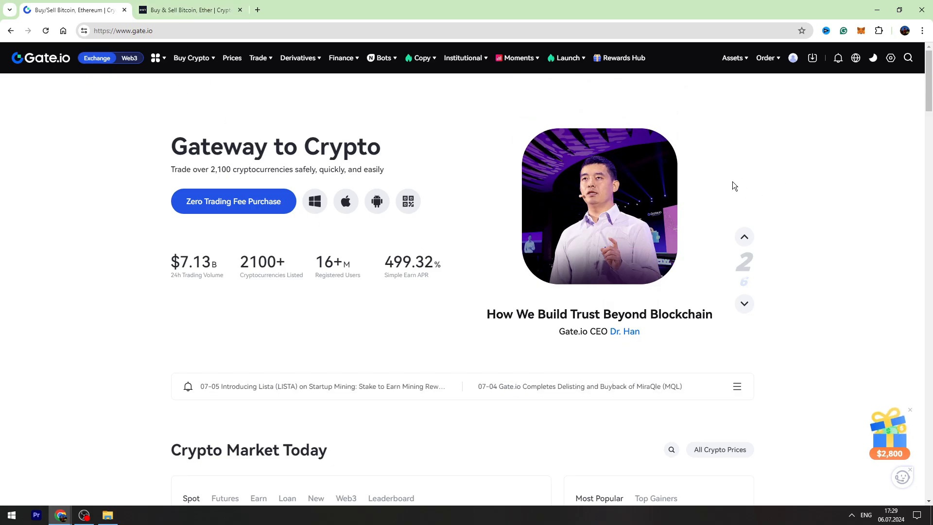
# Step: Open Gate.io's Spot Account page from the Assets menu to view coin balances
pyautogui.click(734, 58)
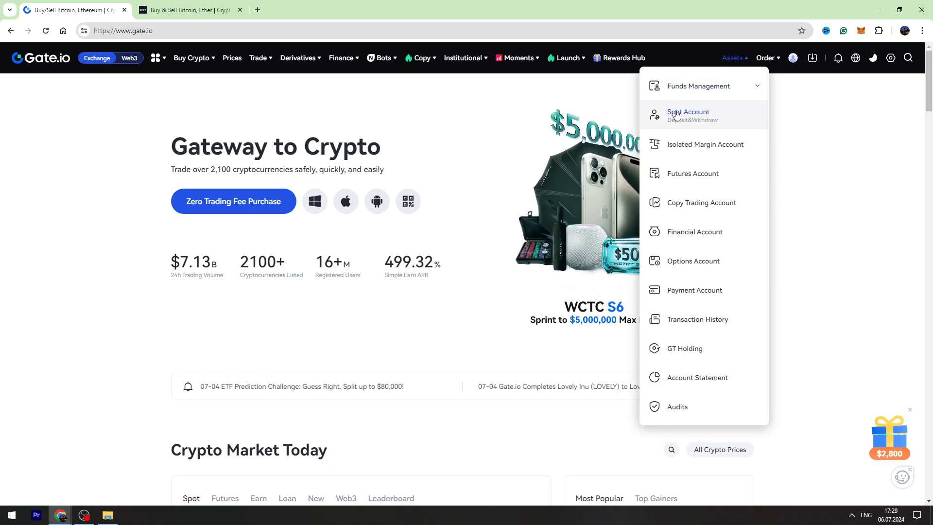
pyautogui.click(688, 115)
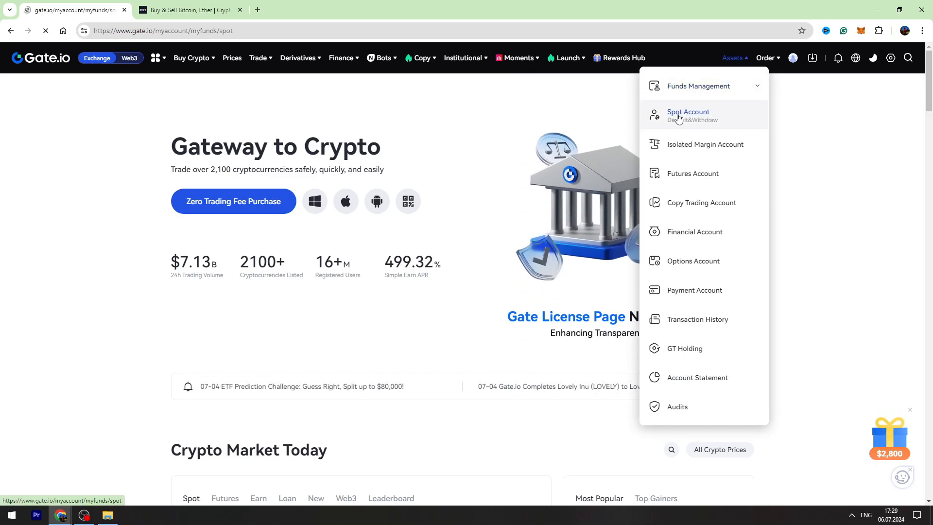
pyautogui.click(688, 115)
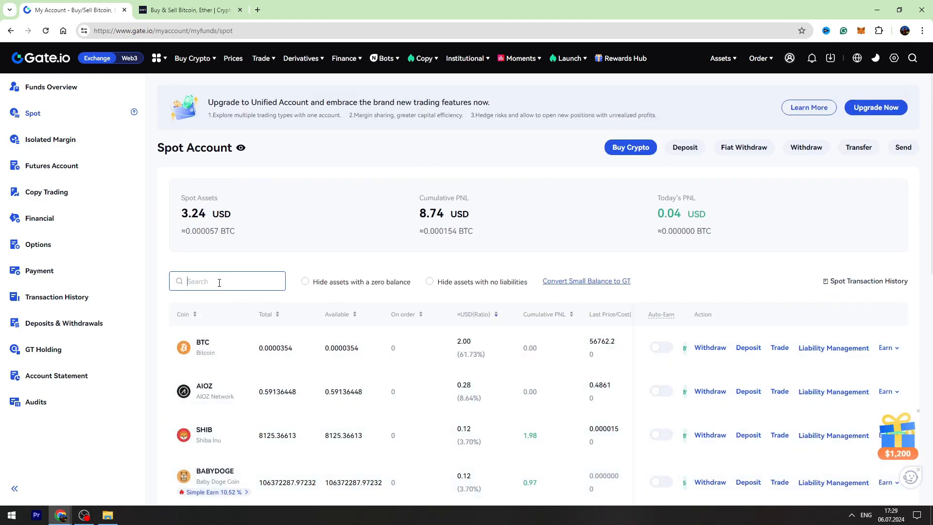
# Step: Search the spot coin list for 'usdt'
pyautogui.write('usdt')
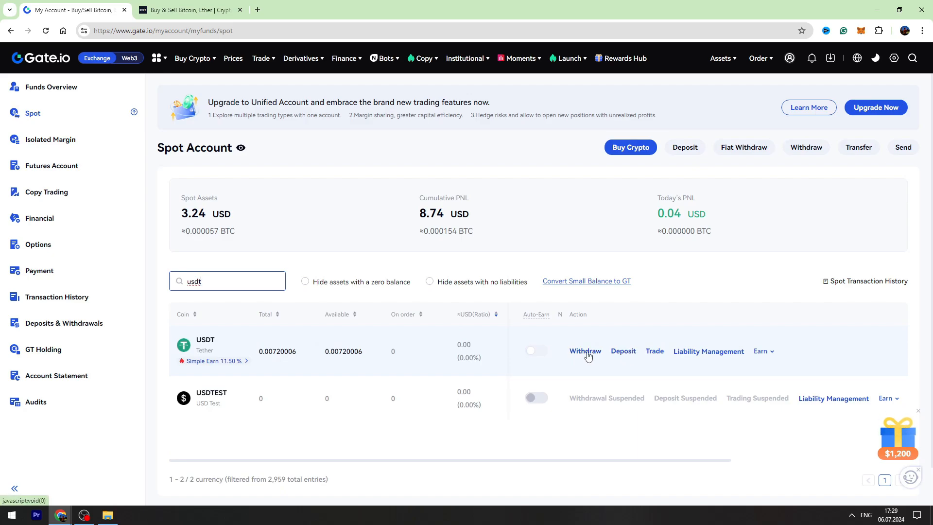
# Step: Start a USDT withdrawal on the USDT-BNB Smart Chain (BEP20) network
pyautogui.click(585, 350)
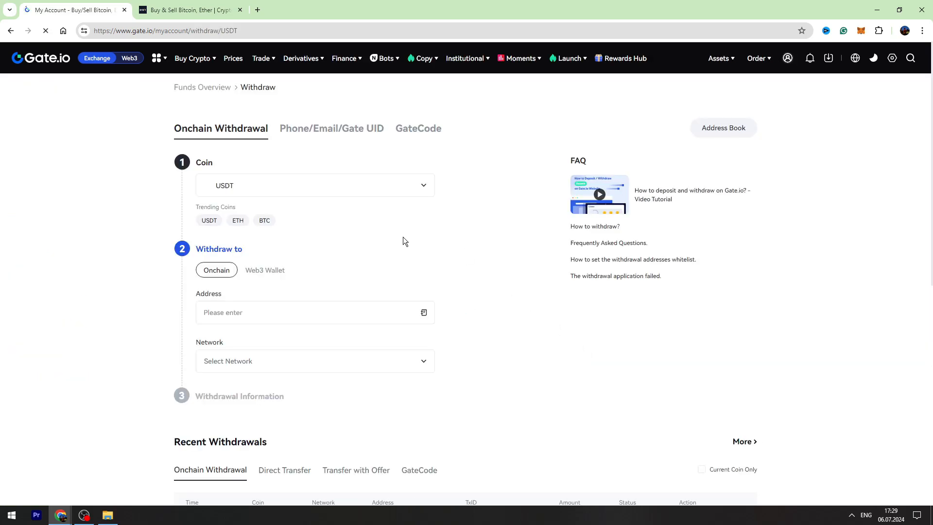
pyautogui.scroll(-3)
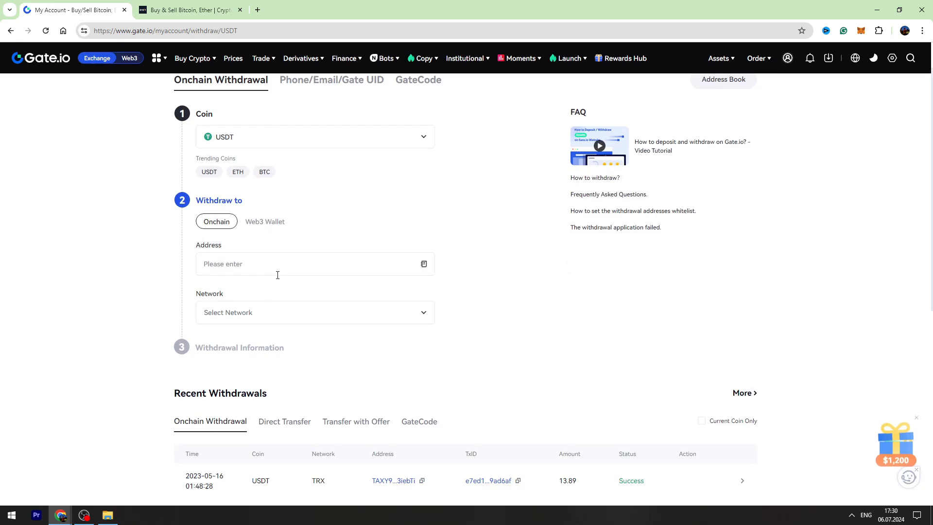
pyautogui.click(314, 311)
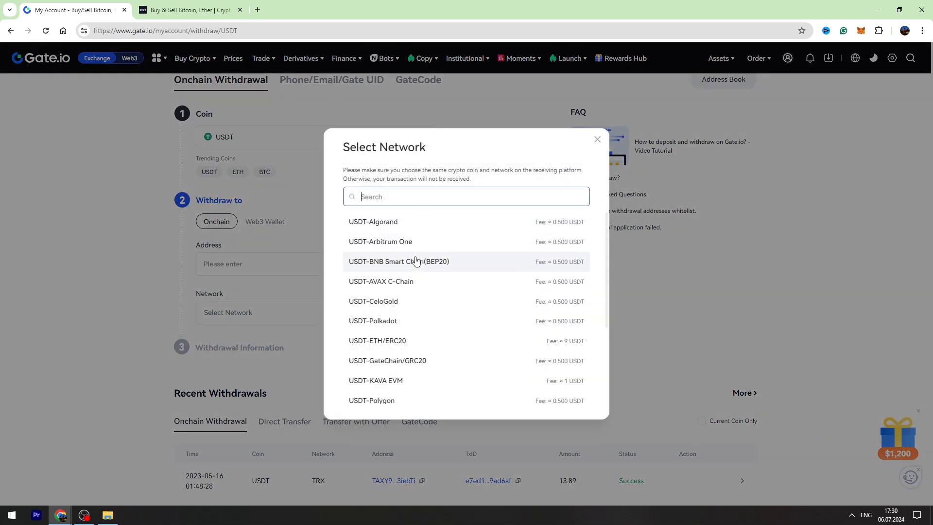
pyautogui.click(398, 261)
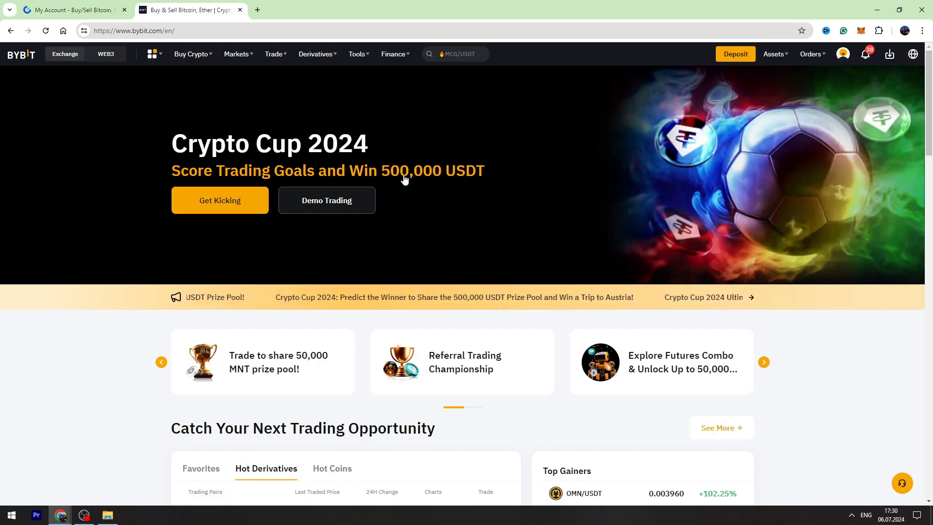
# Step: Open Bybit's Assets overview and start a crypto deposit to get the USDT BEP20 address
pyautogui.click(773, 53)
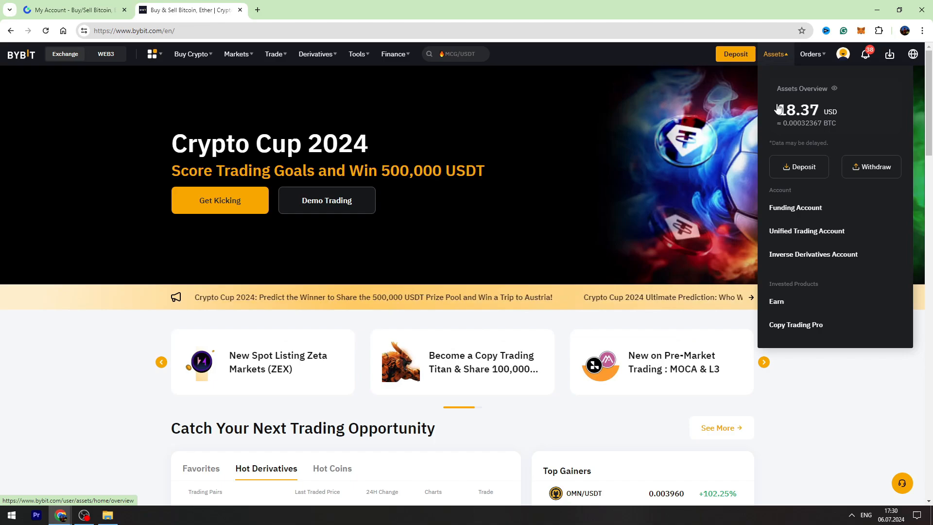
pyautogui.click(795, 207)
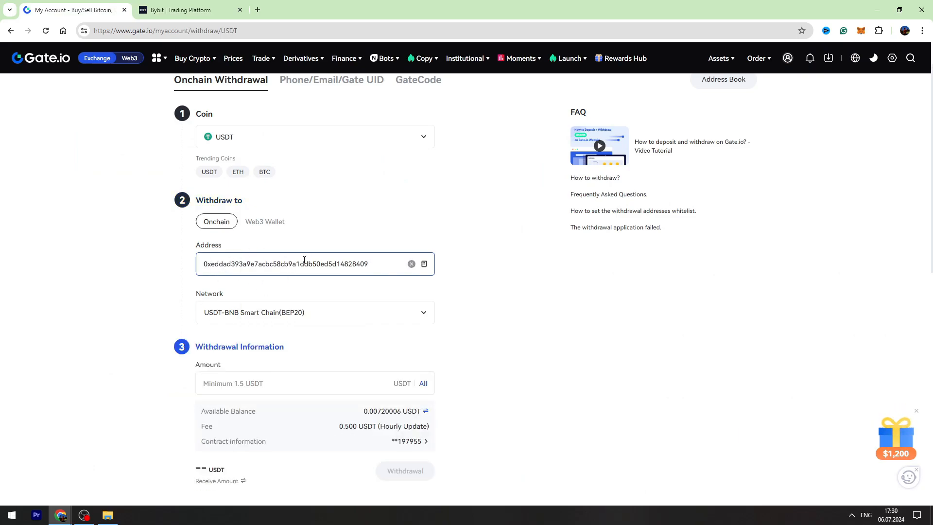
# Step: Enter a 1000 USDT withdrawal amount, then view Bybit's Funding Account showing 18.37 USDT
pyautogui.scroll(-3)
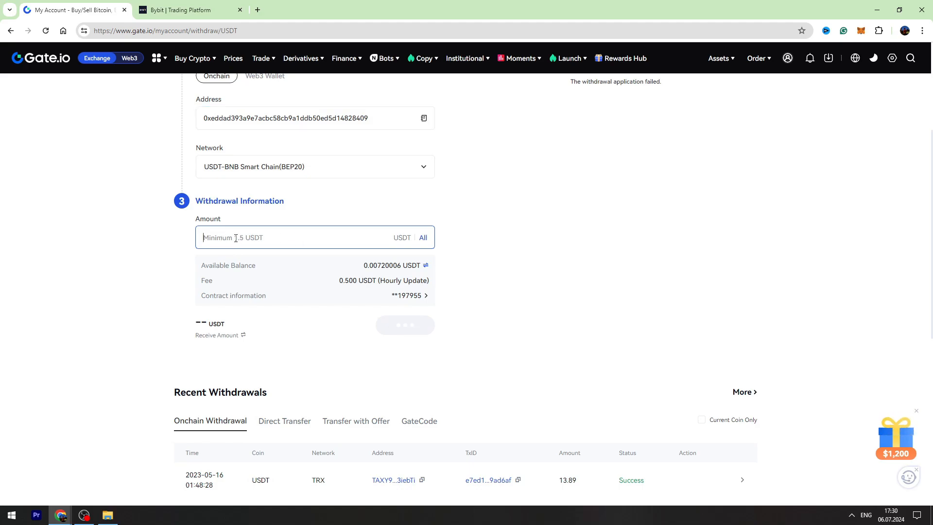
pyautogui.write('100')
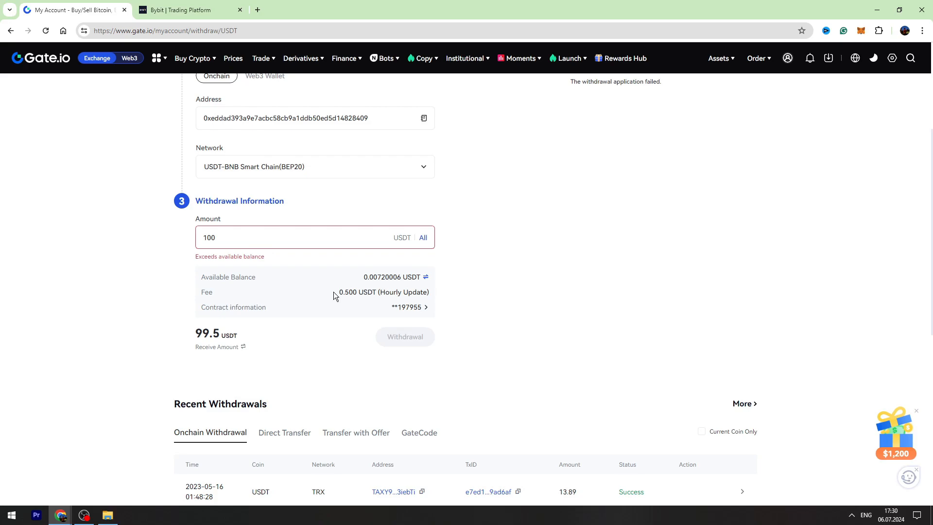
pyautogui.click(241, 236)
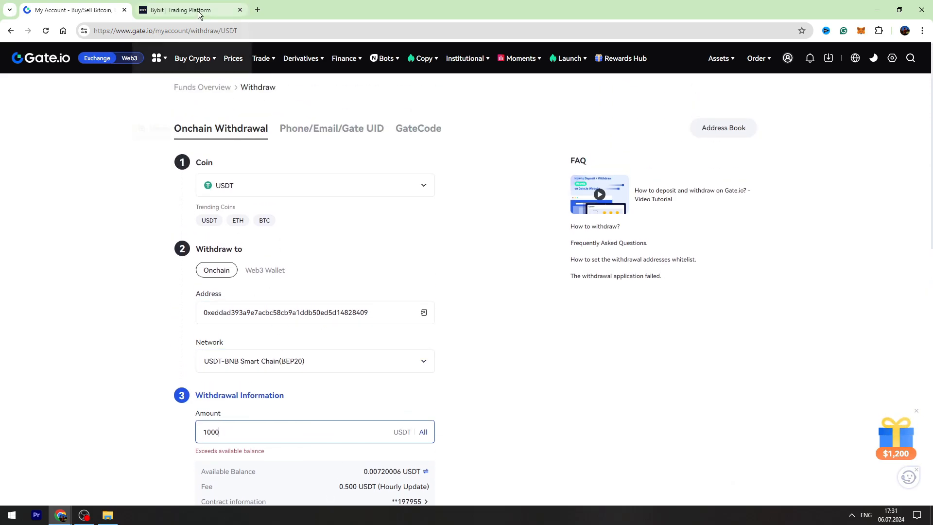
pyautogui.click(190, 11)
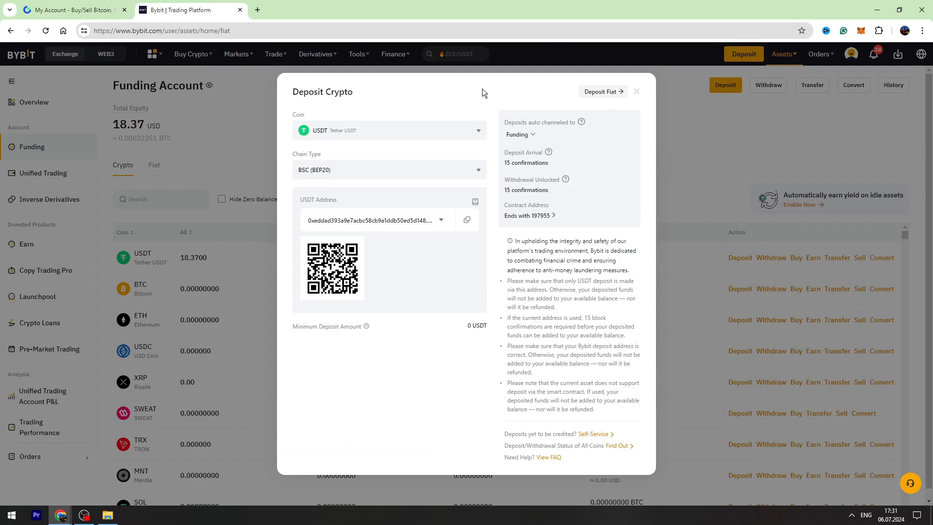
pyautogui.click(635, 91)
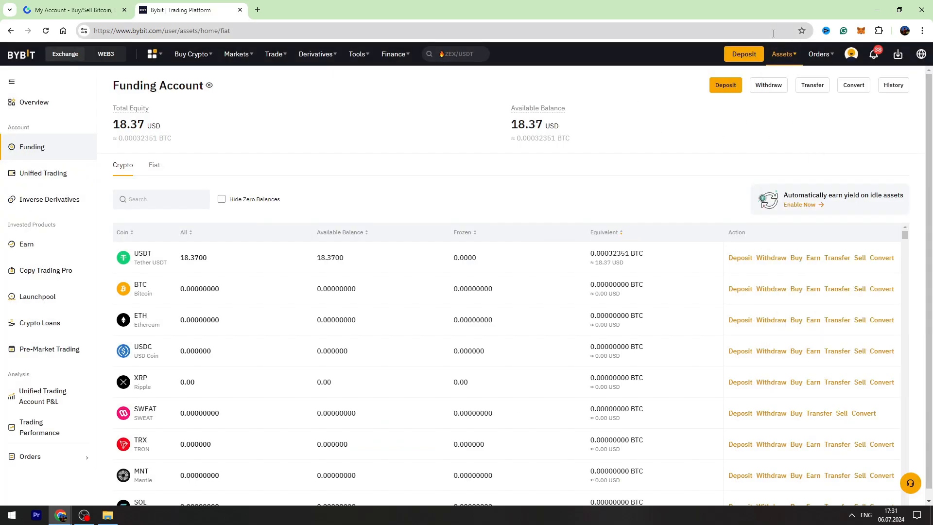